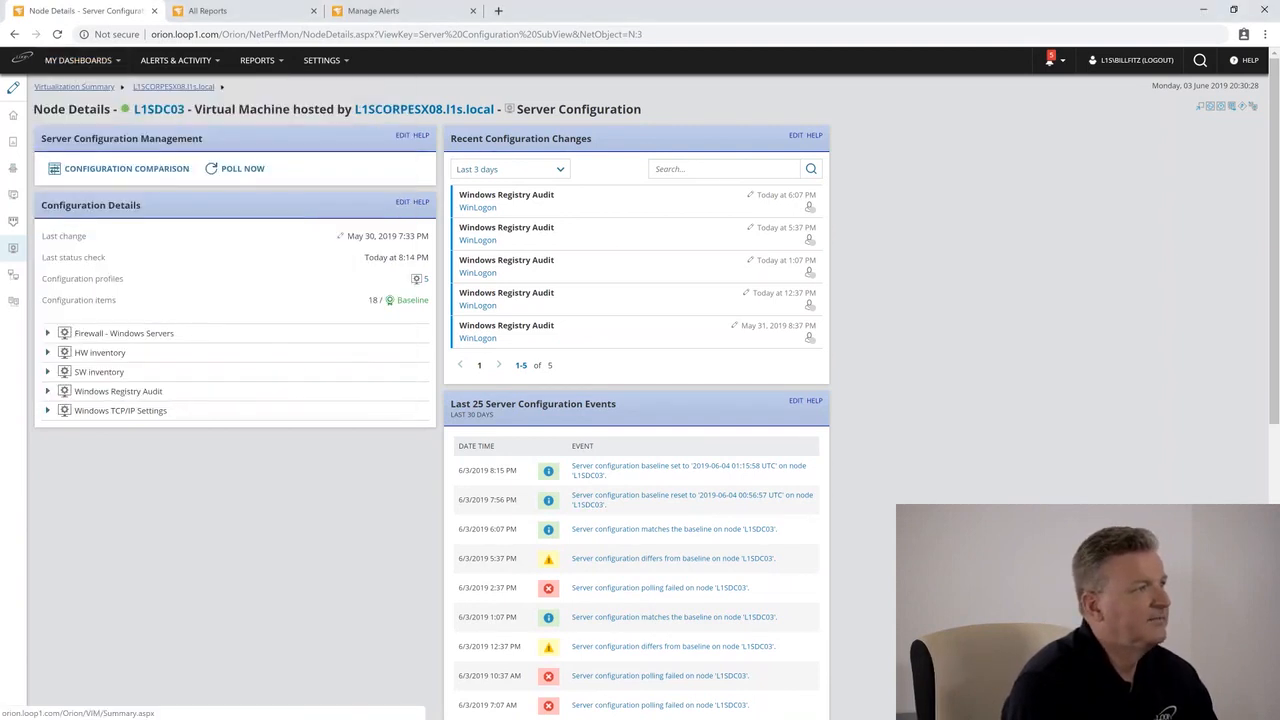
Step: Navigate from My Dashboards to the Server Configuration pages
{"action": "left_click", "coordinate": [78, 60]}
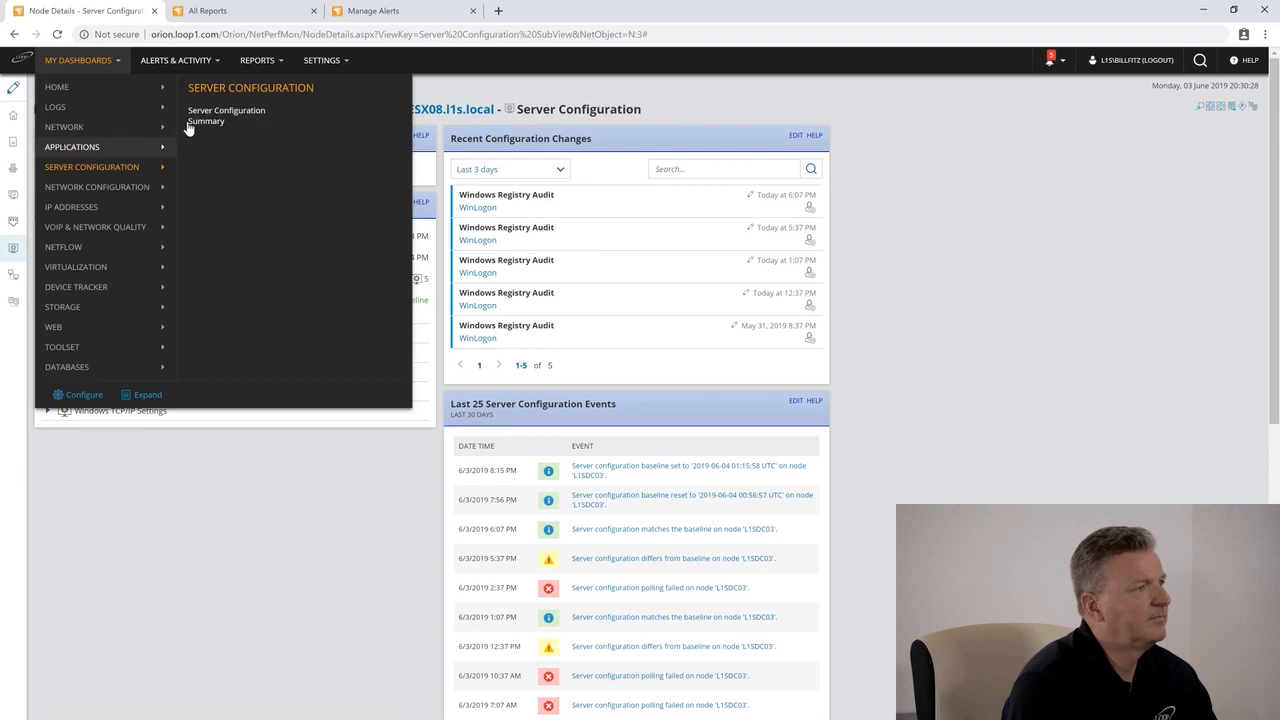
{"action": "left_click", "coordinate": [206, 121]}
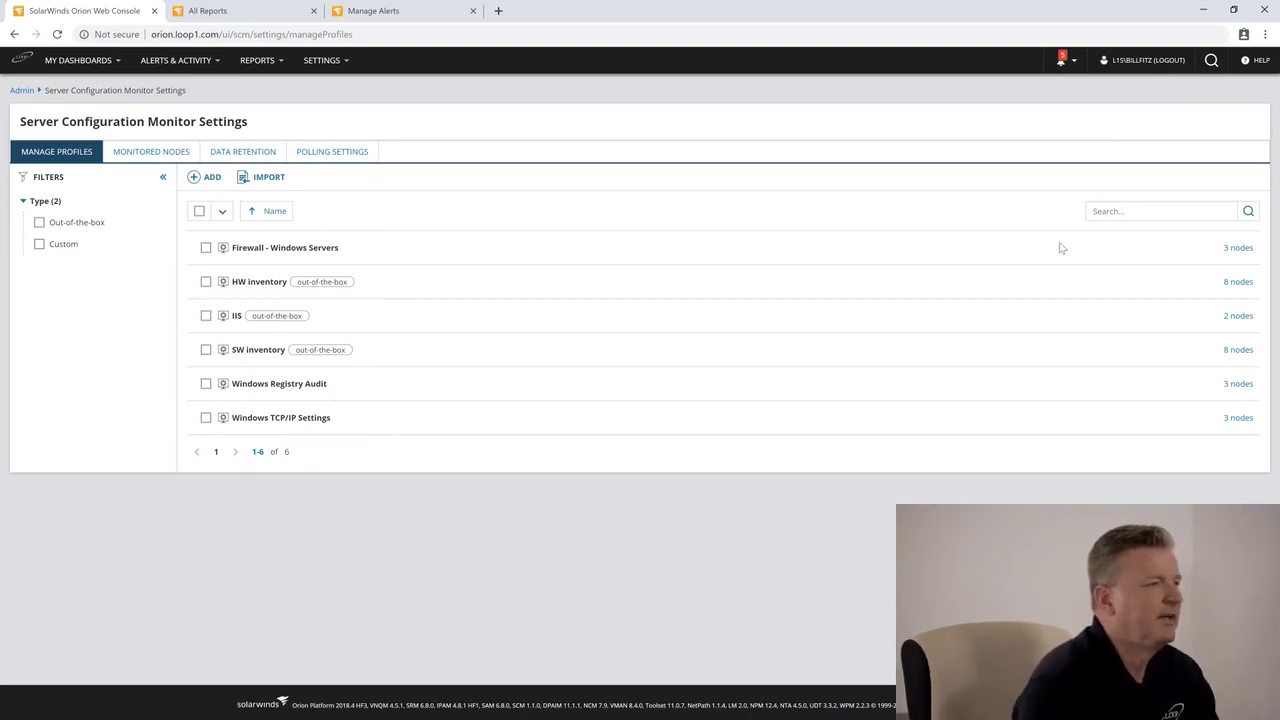
{"action": "left_click", "coordinate": [206, 281]}
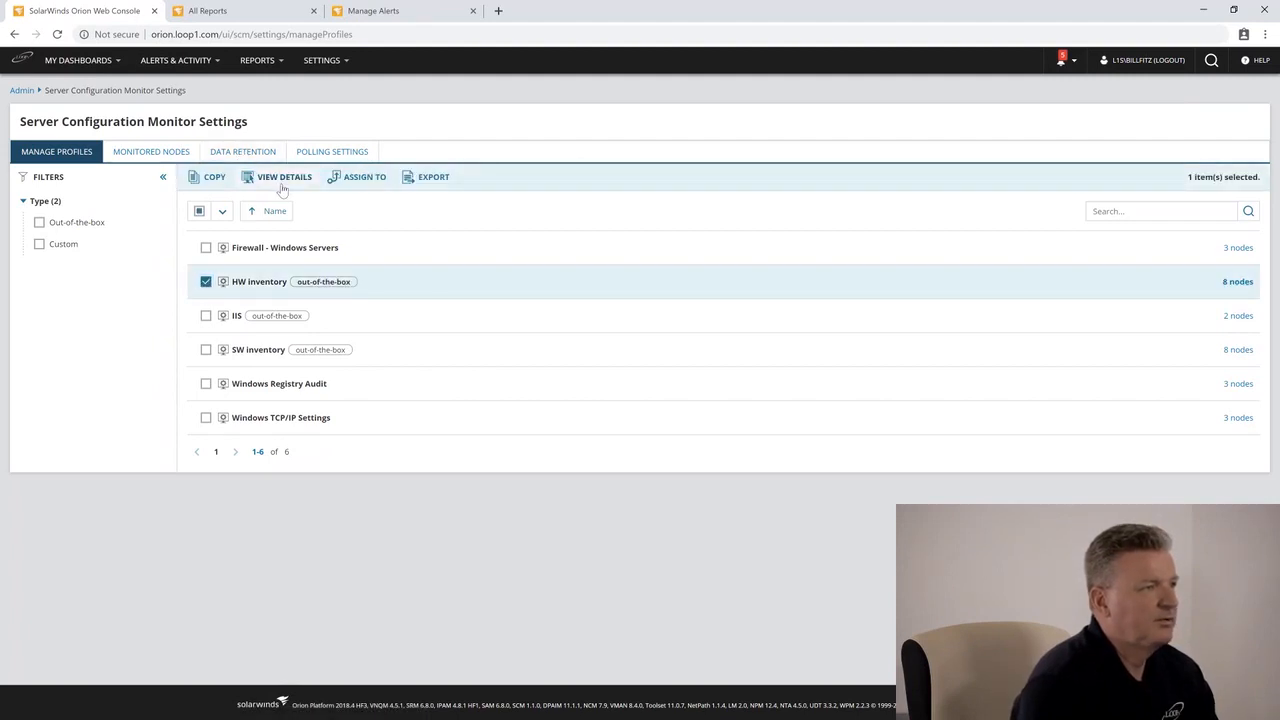
{"action": "left_click", "coordinate": [284, 177]}
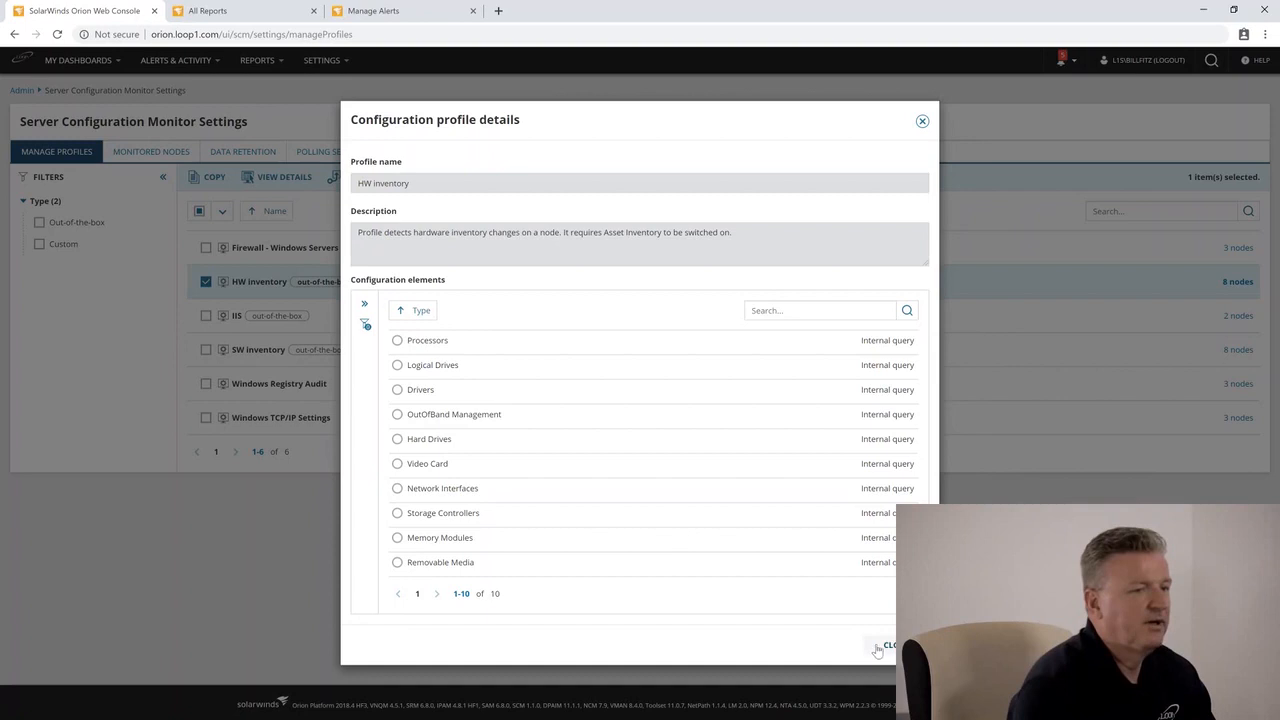
{"action": "left_click", "coordinate": [887, 645]}
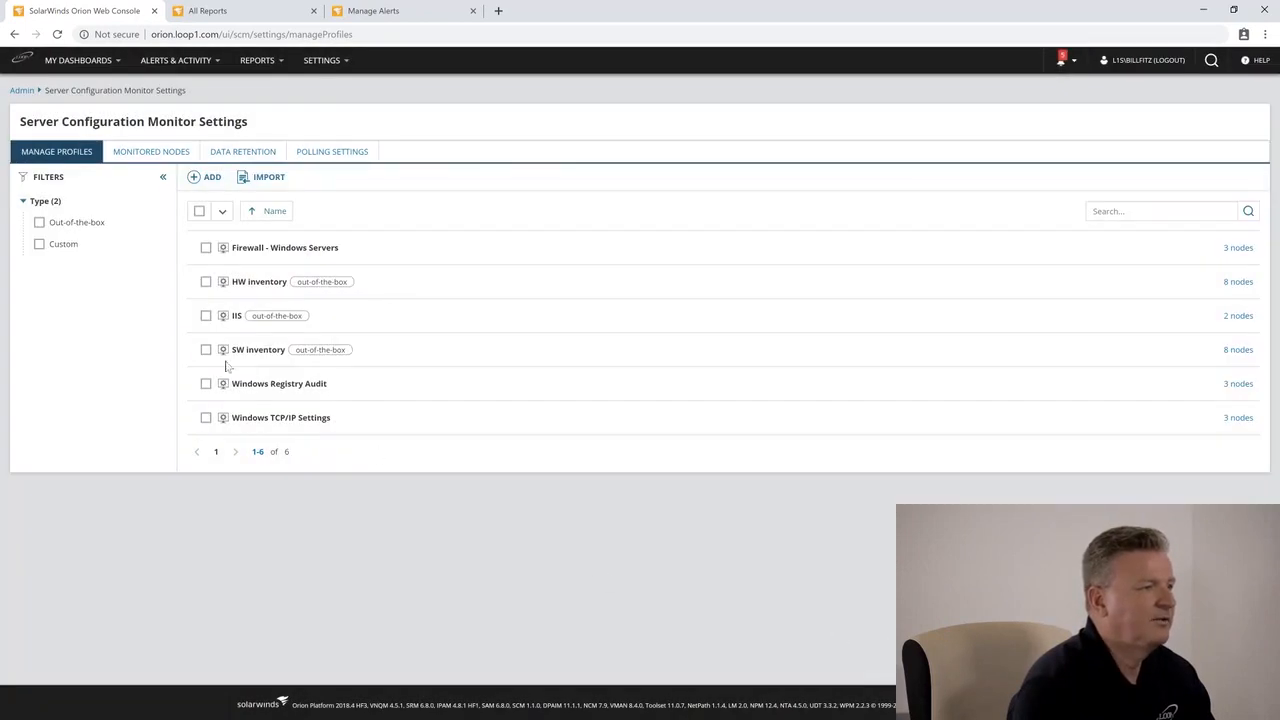
{"action": "left_click", "coordinate": [206, 349]}
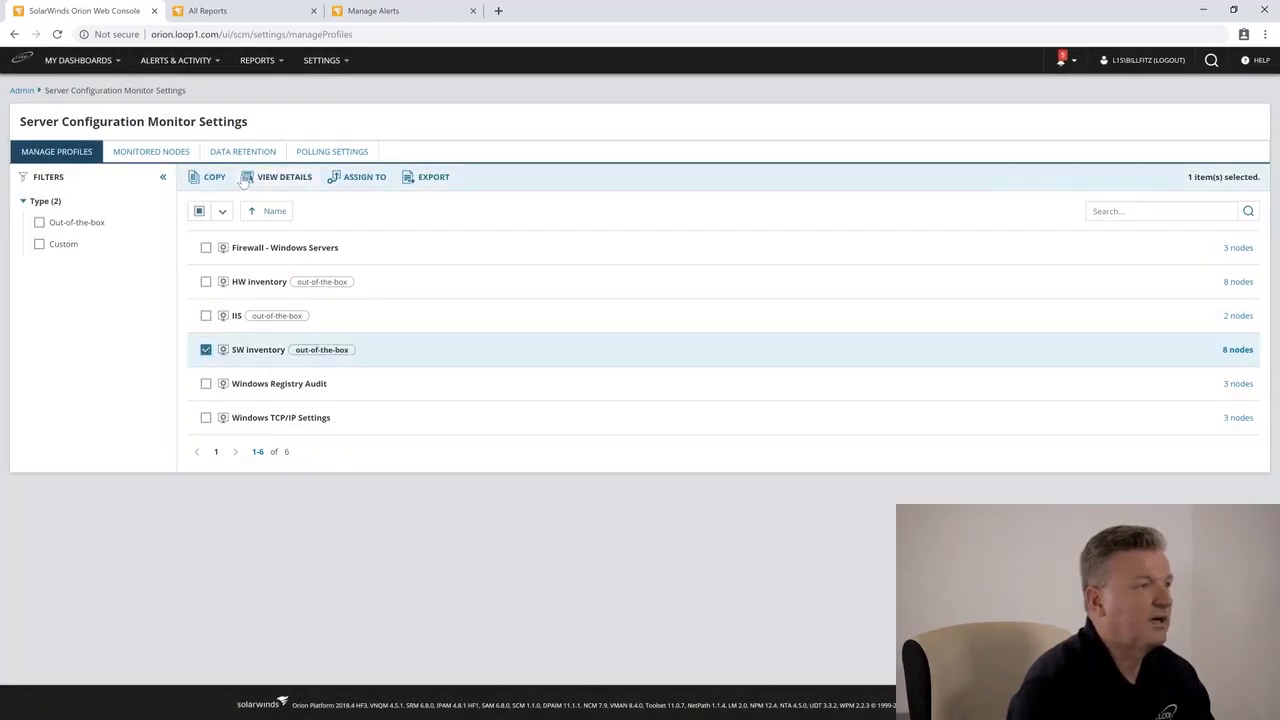
{"action": "left_click", "coordinate": [284, 177]}
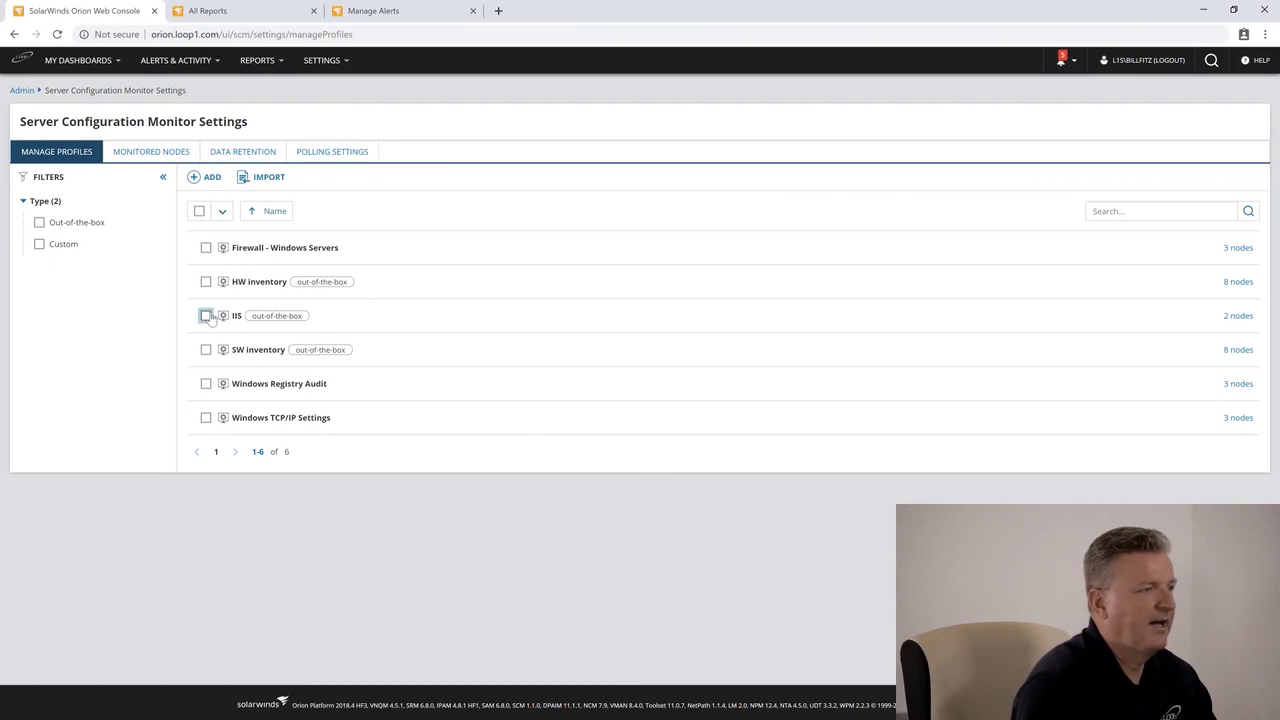
{"action": "left_click", "coordinate": [206, 315]}
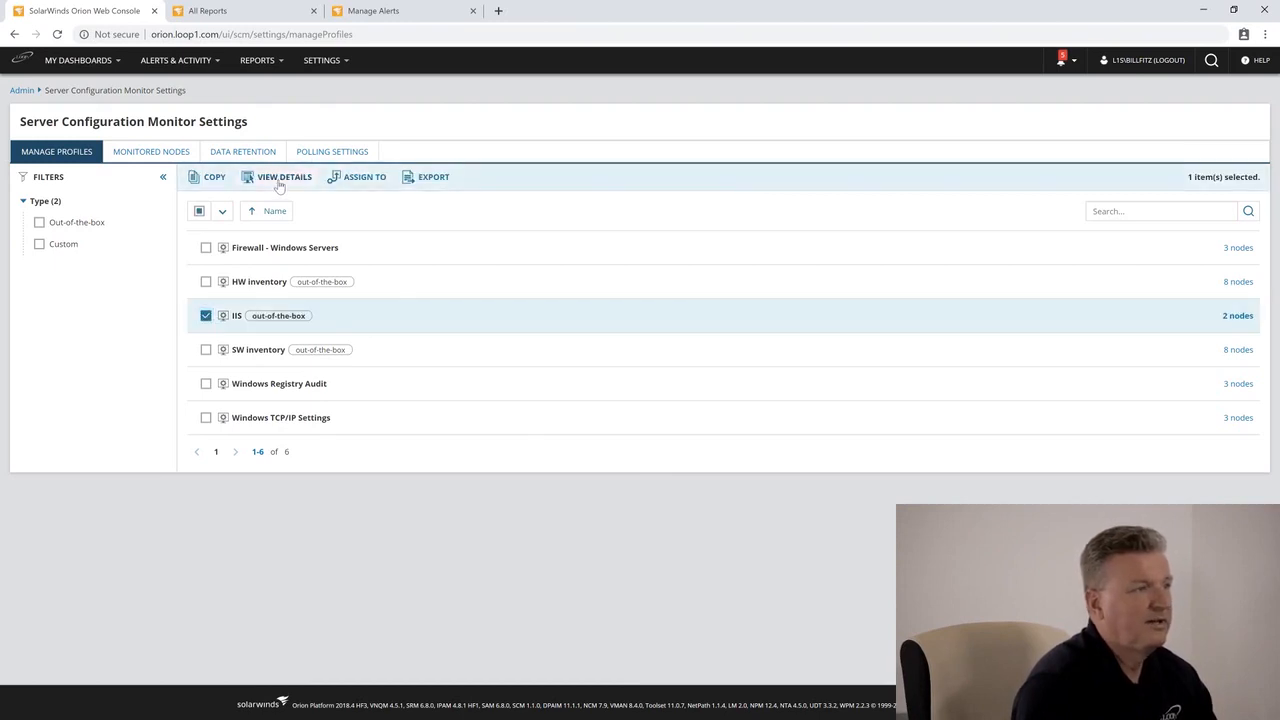
{"action": "left_click", "coordinate": [284, 177]}
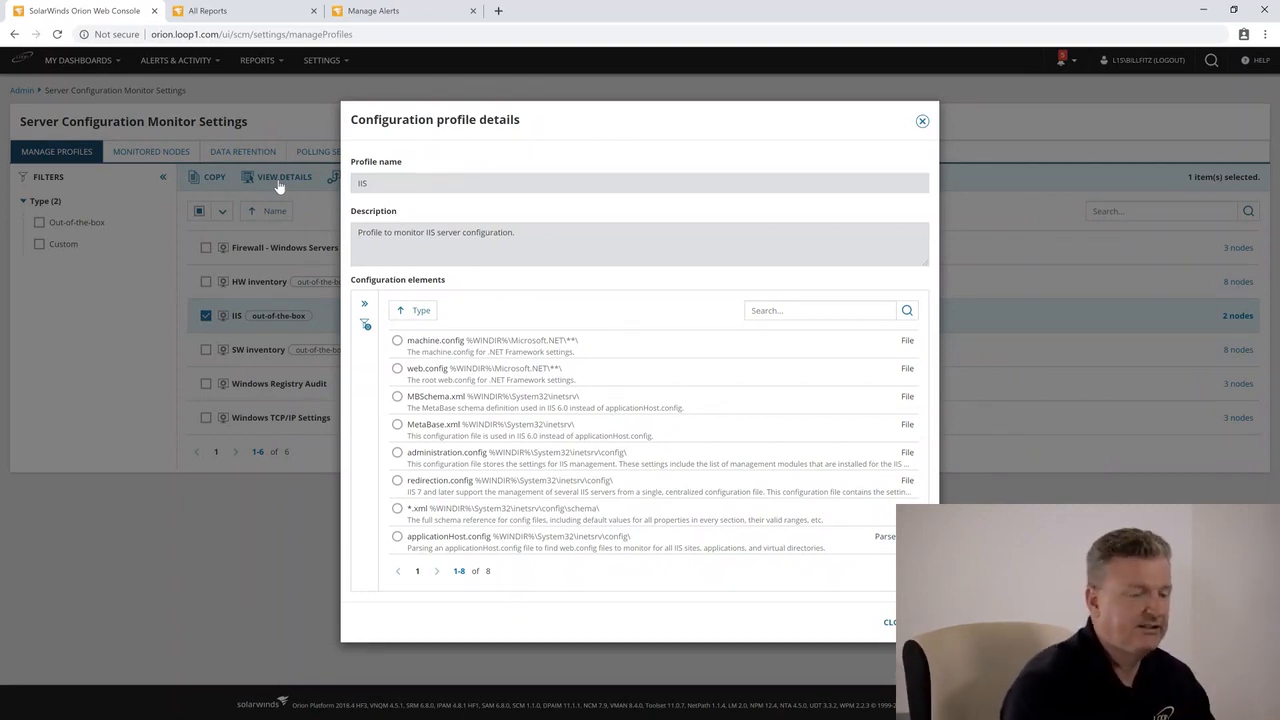
{"action": "mouse_move", "coordinate": [613, 651]}
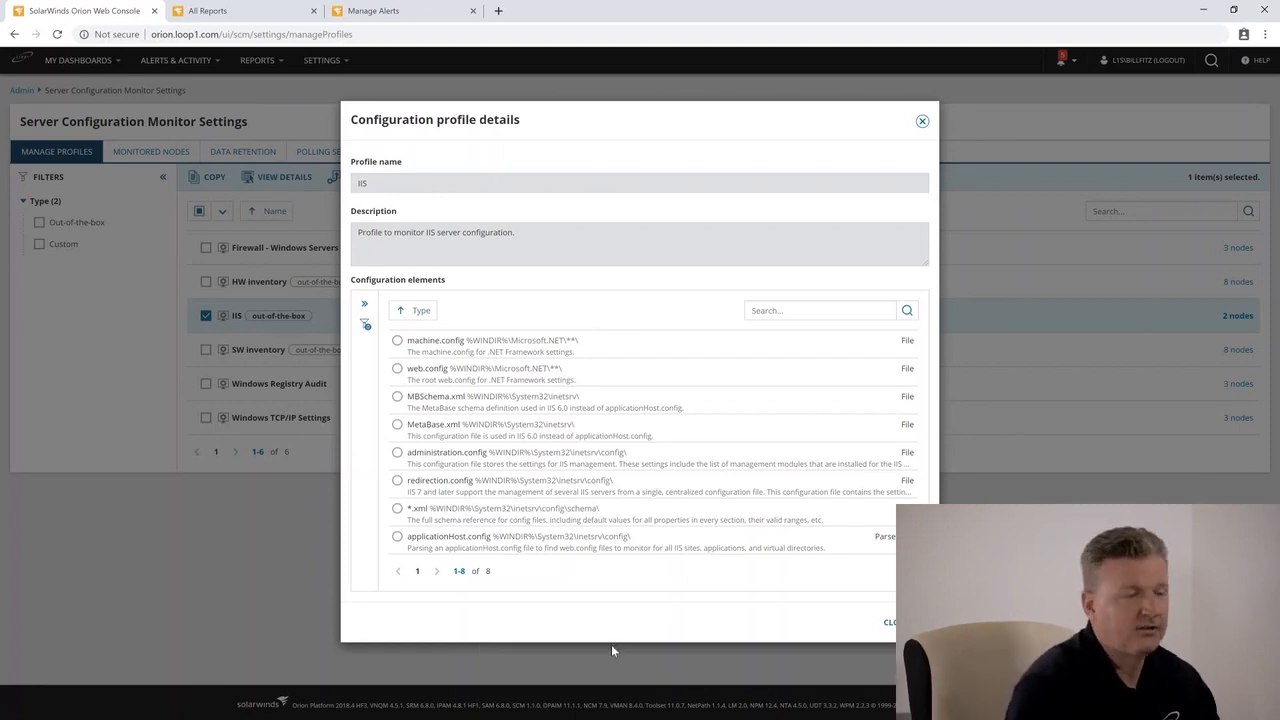
{"action": "left_click", "coordinate": [921, 121]}
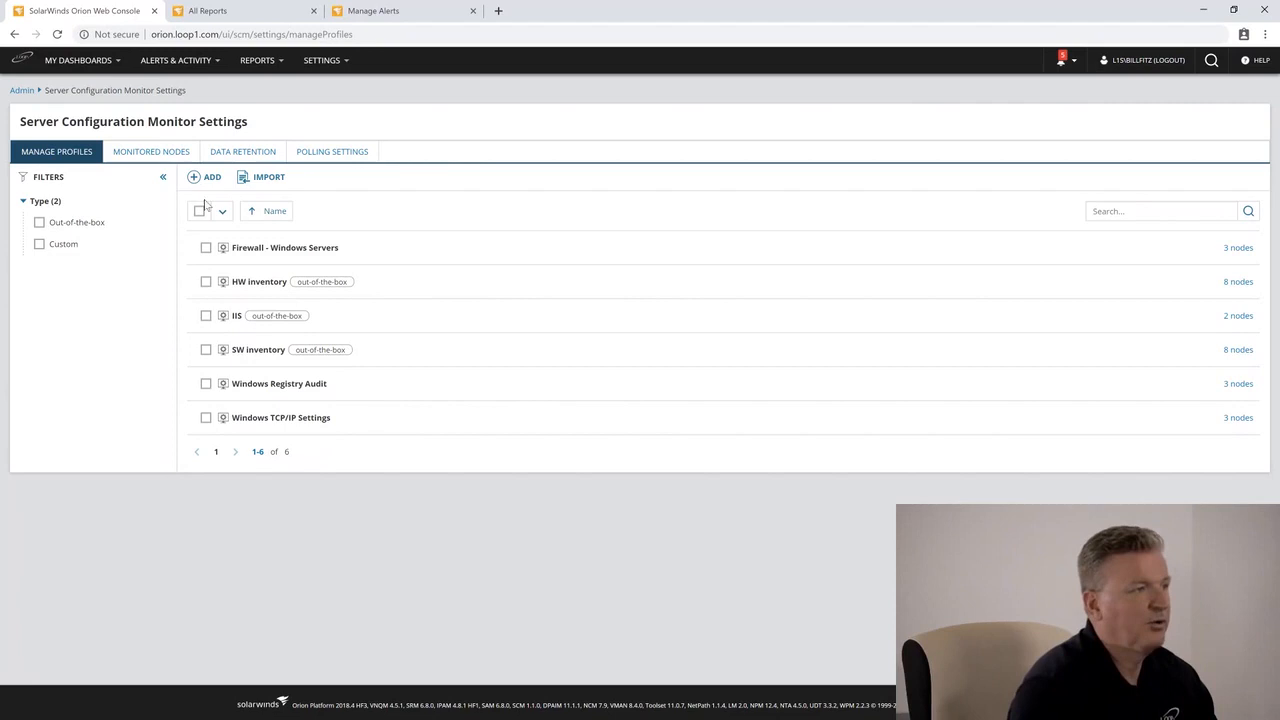
Step: Create a new profile named 'Custom' and begin adding a configuration element
{"action": "left_click", "coordinate": [207, 177]}
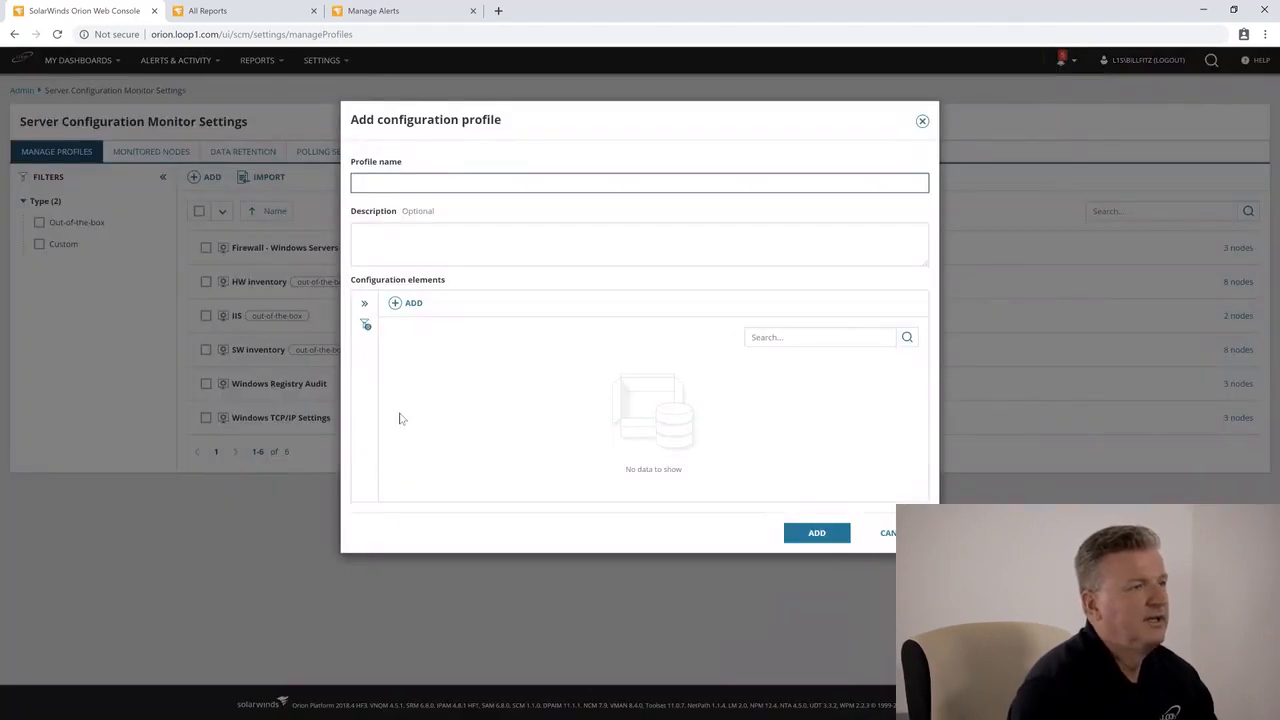
{"action": "type", "text": "Custom"}
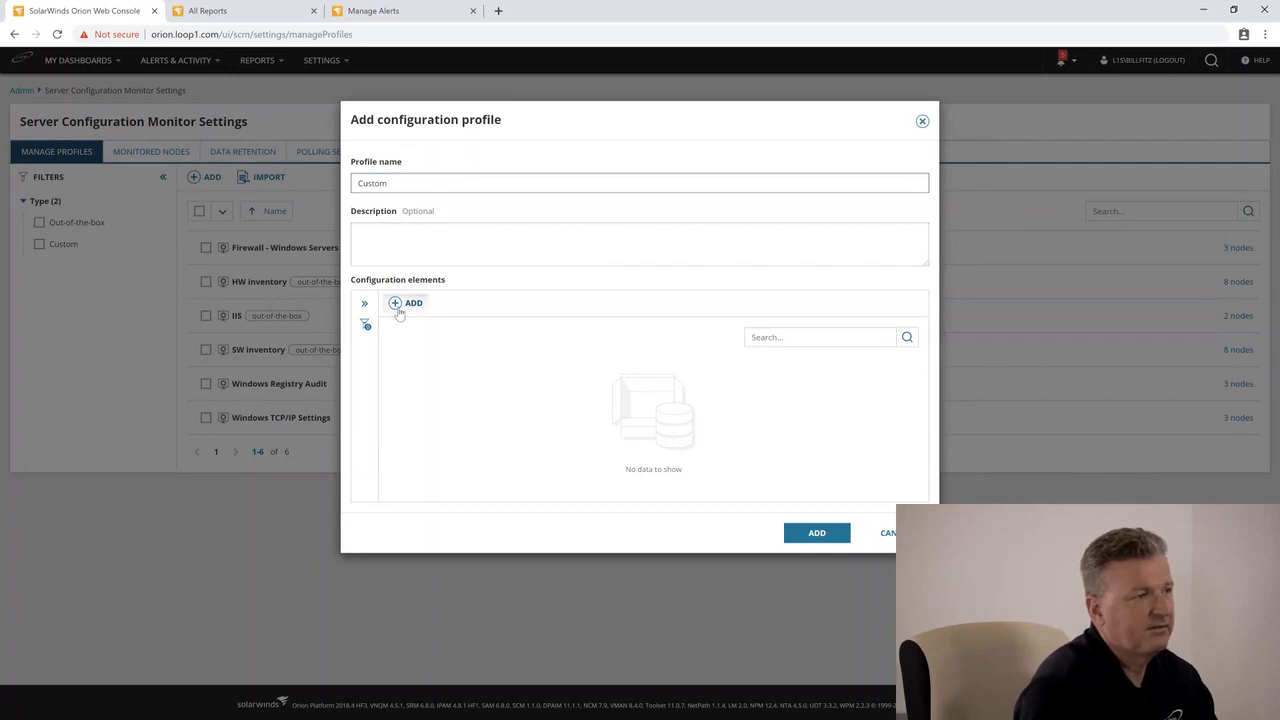
{"action": "left_click", "coordinate": [408, 303]}
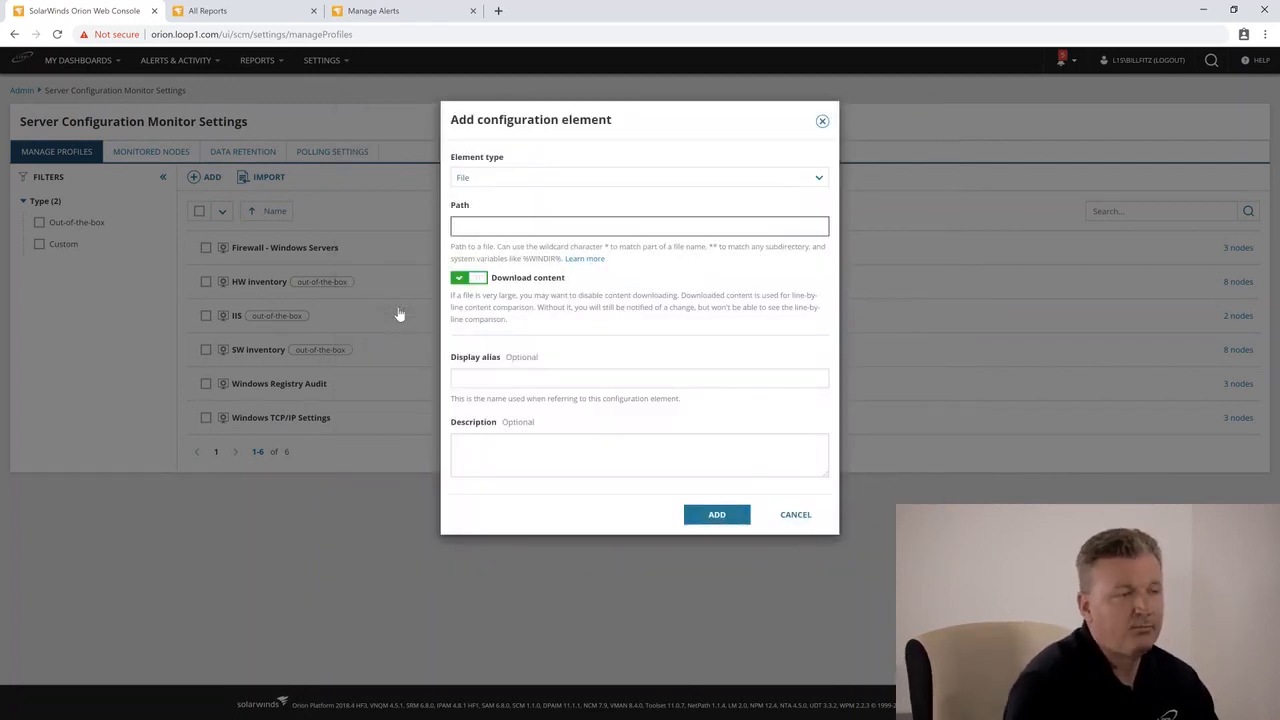
Step: Preview the File, Registry and PowerShell script element types for the new element
{"action": "left_click", "coordinate": [716, 514]}
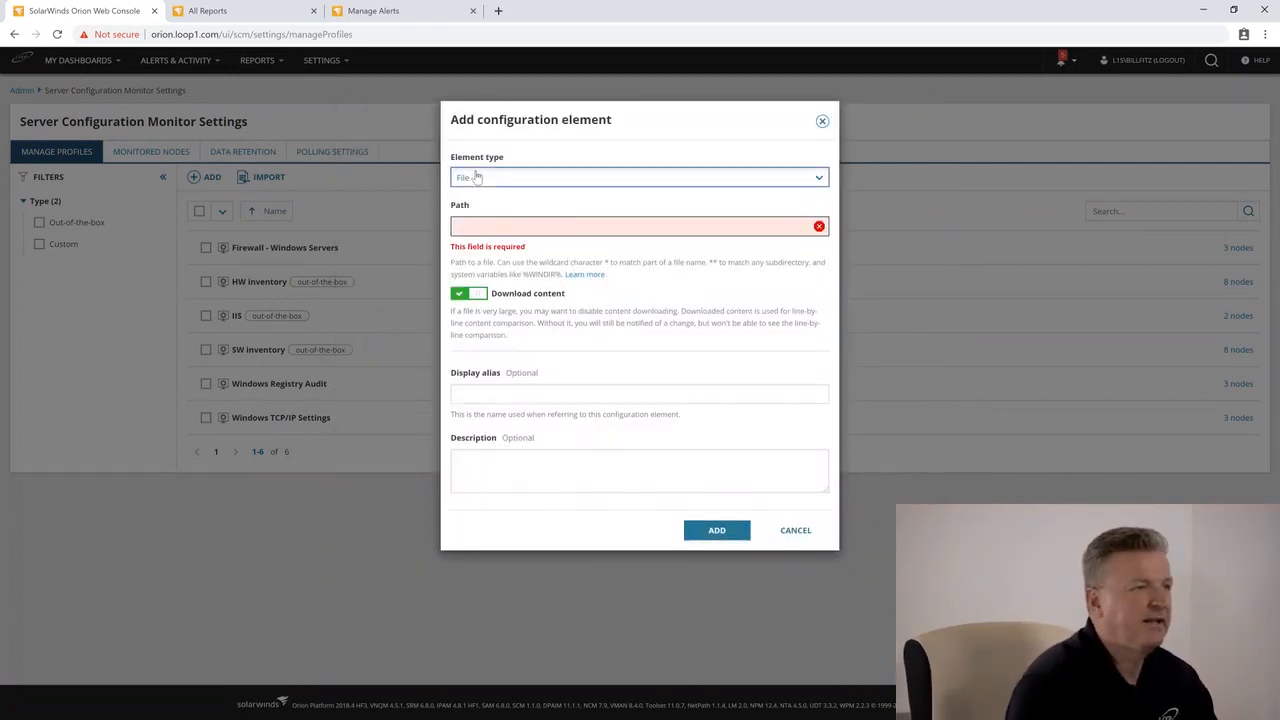
{"action": "left_click", "coordinate": [639, 177]}
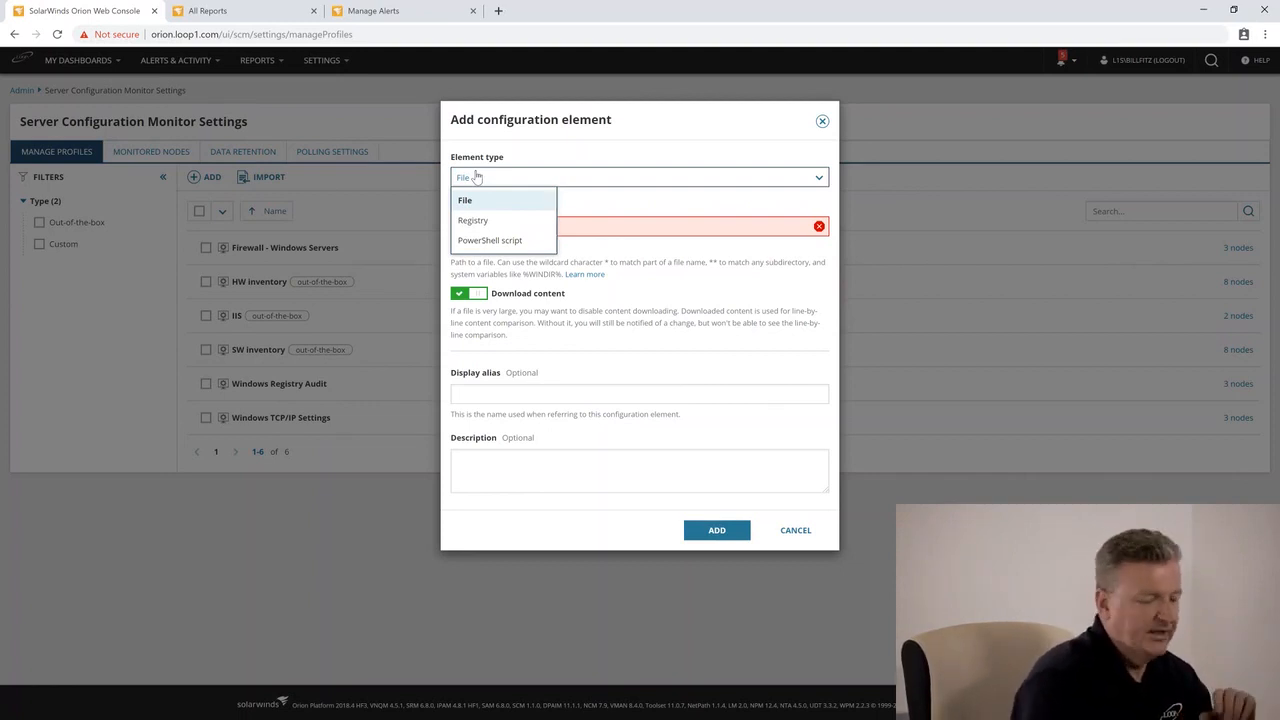
{"action": "left_click", "coordinate": [472, 220]}
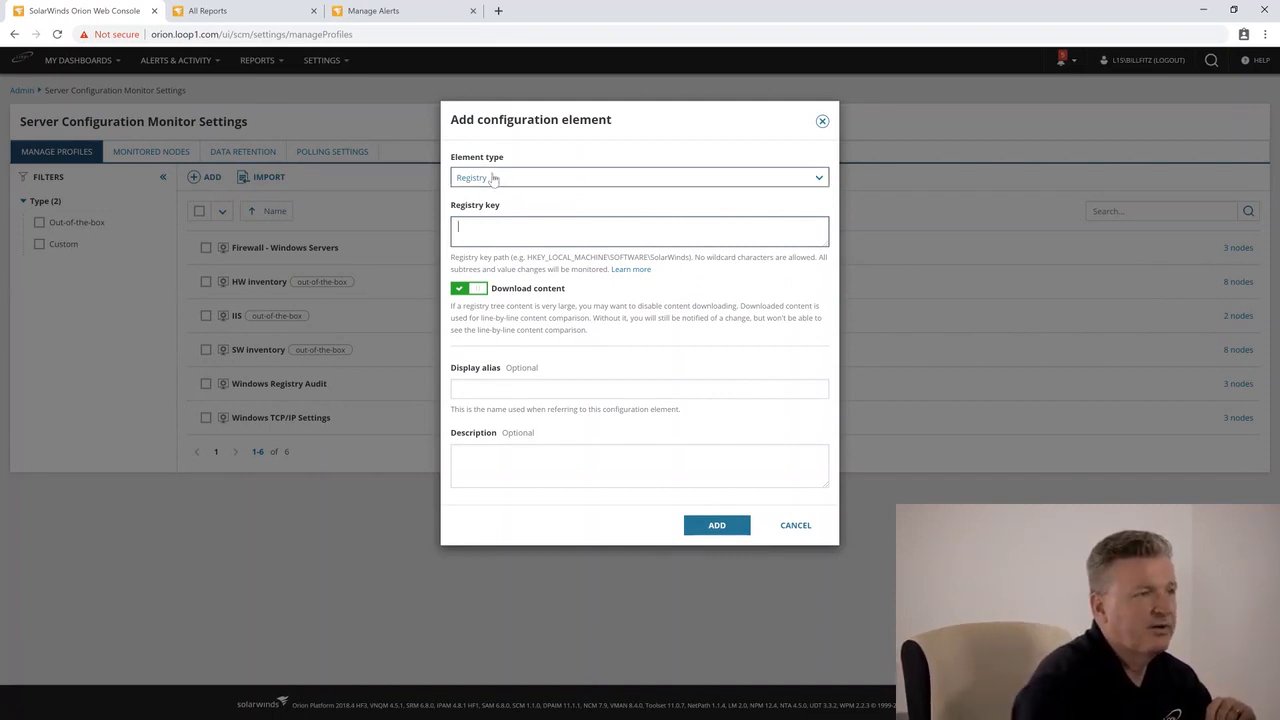
{"action": "left_click", "coordinate": [639, 177]}
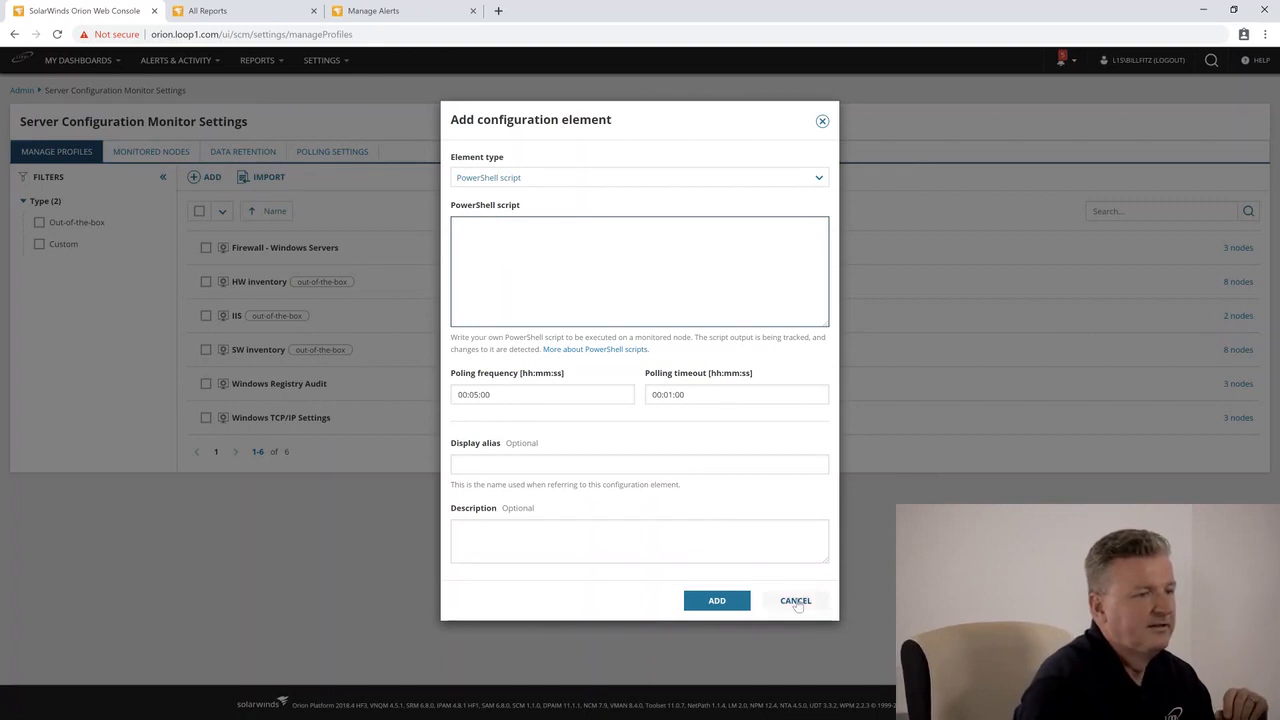
Step: Discard the new element and cancel the unsaved Custom profile
{"action": "left_click", "coordinate": [795, 600]}
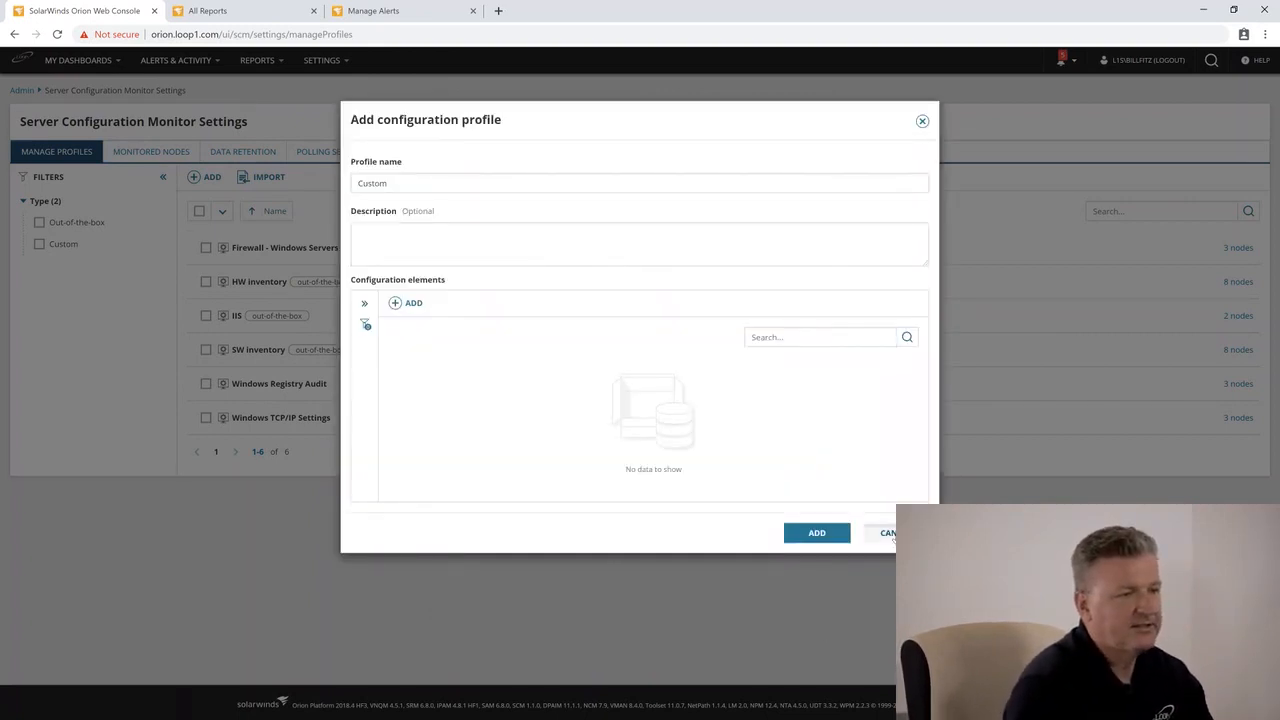
{"action": "left_click", "coordinate": [888, 532]}
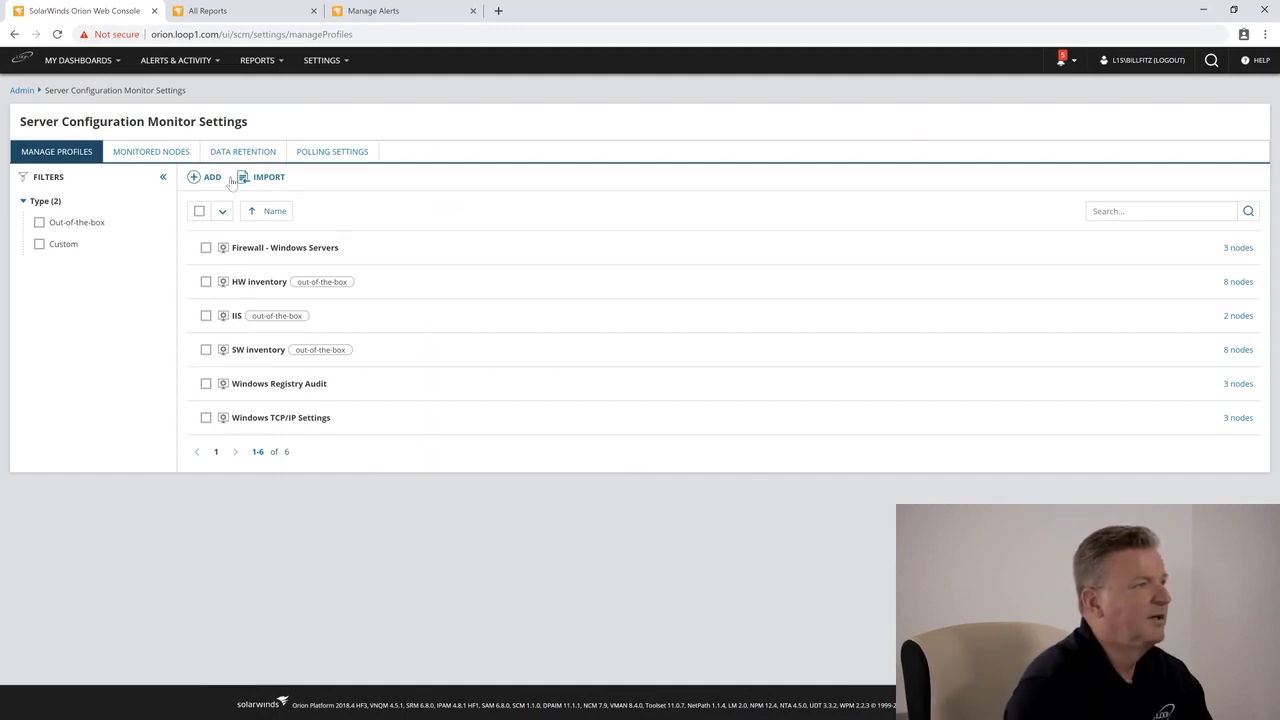
Step: Show the Monitored Nodes list with each node's assigned profiles
{"action": "left_click", "coordinate": [151, 151]}
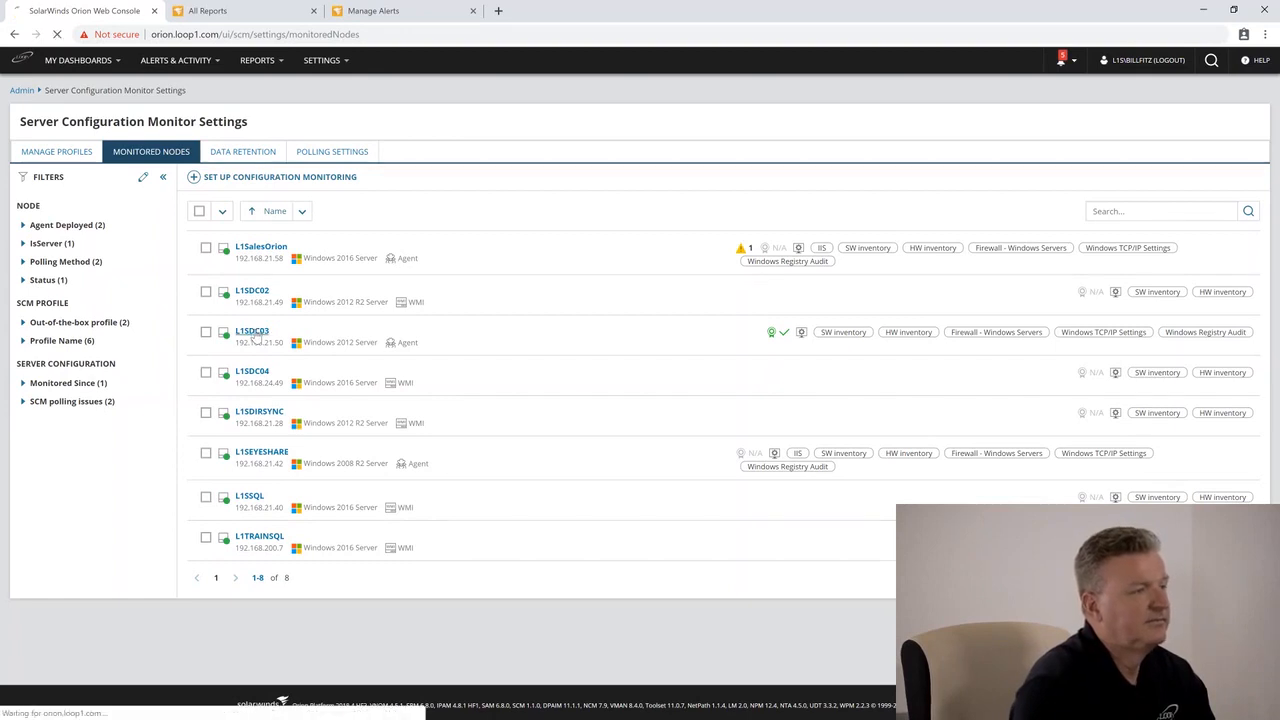
{"action": "mouse_move", "coordinate": [252, 330]}
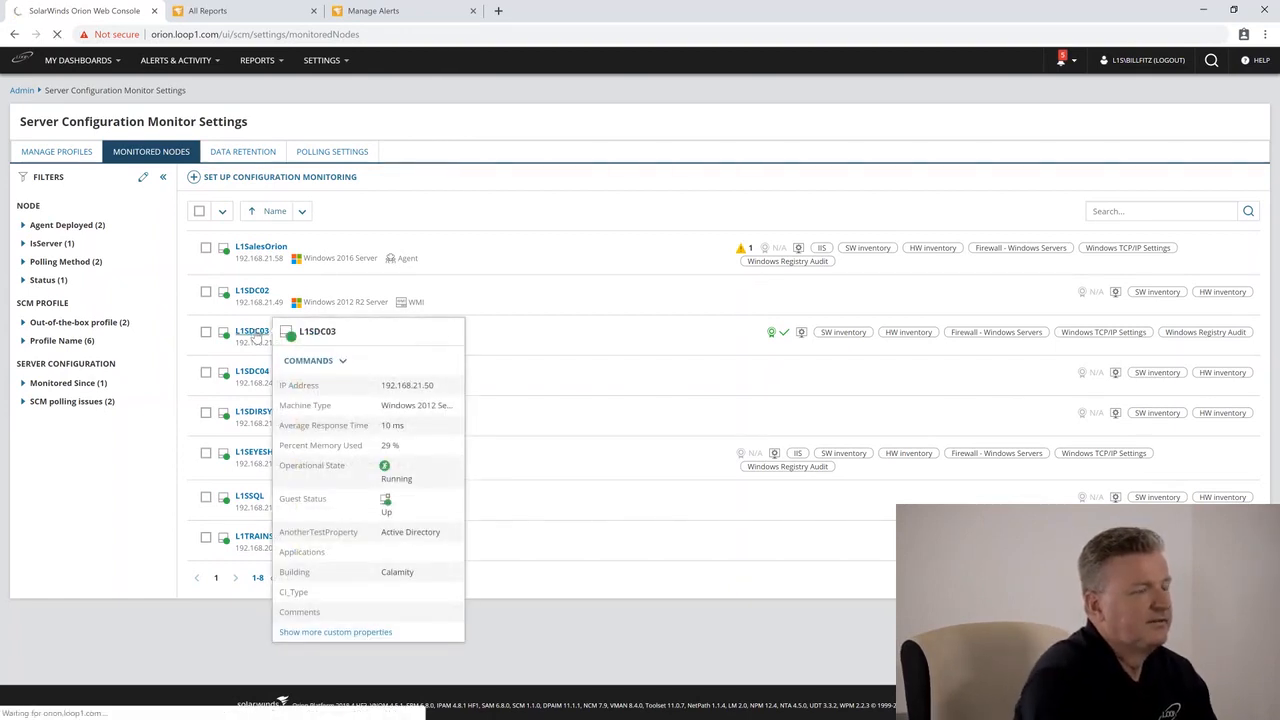